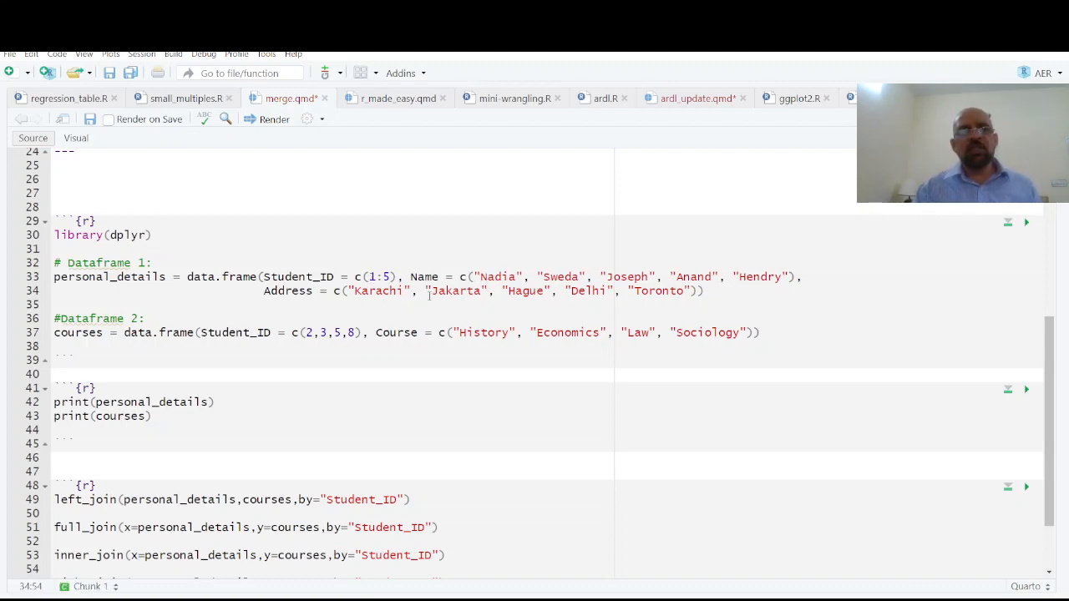
- Run the chunk printing personal_details and courses to show both tables inline
click(55, 318)
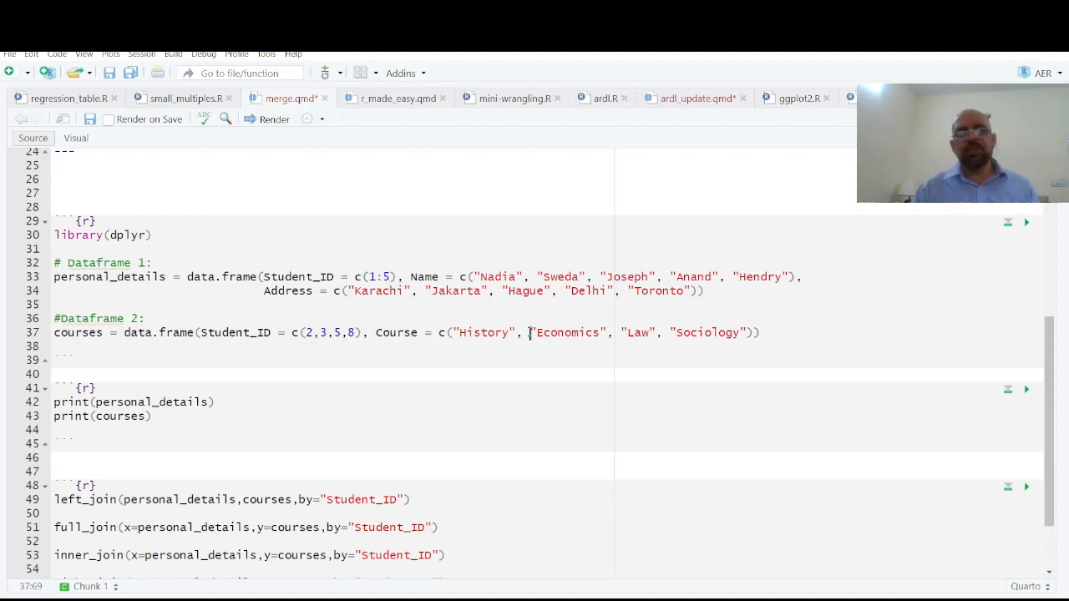
click(58, 360)
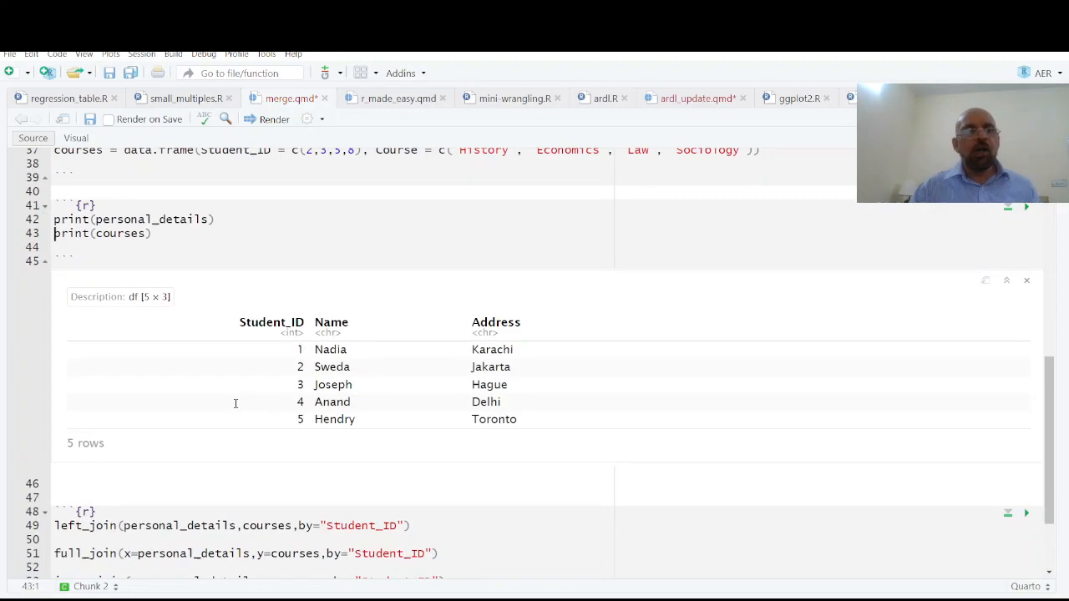
mouse_move(282, 212)
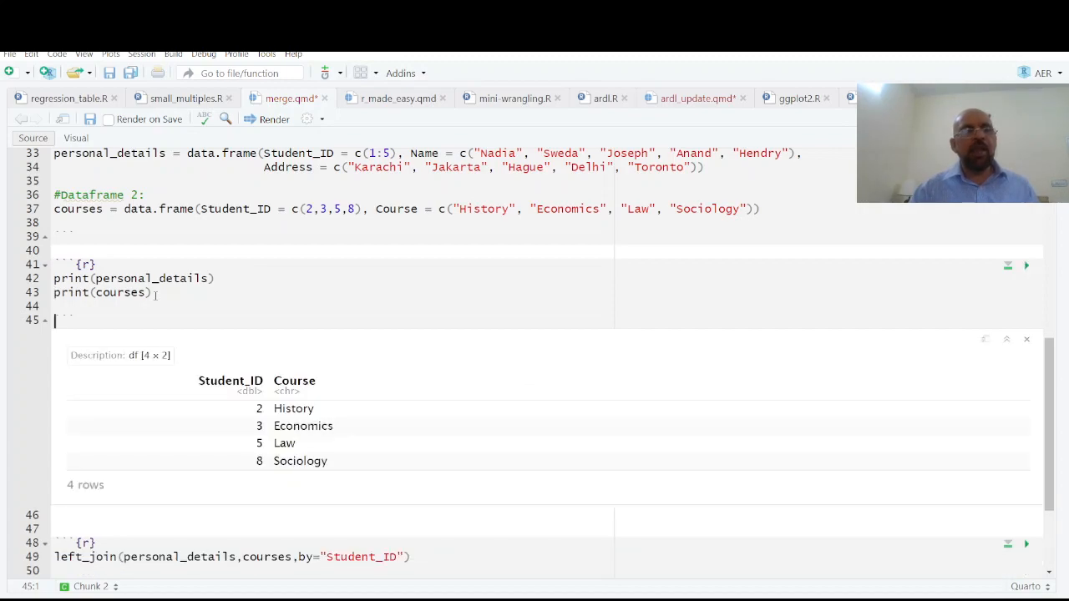
- Scroll to the left/full/inner/right join chunk and view its right join output
scroll(down, 3)
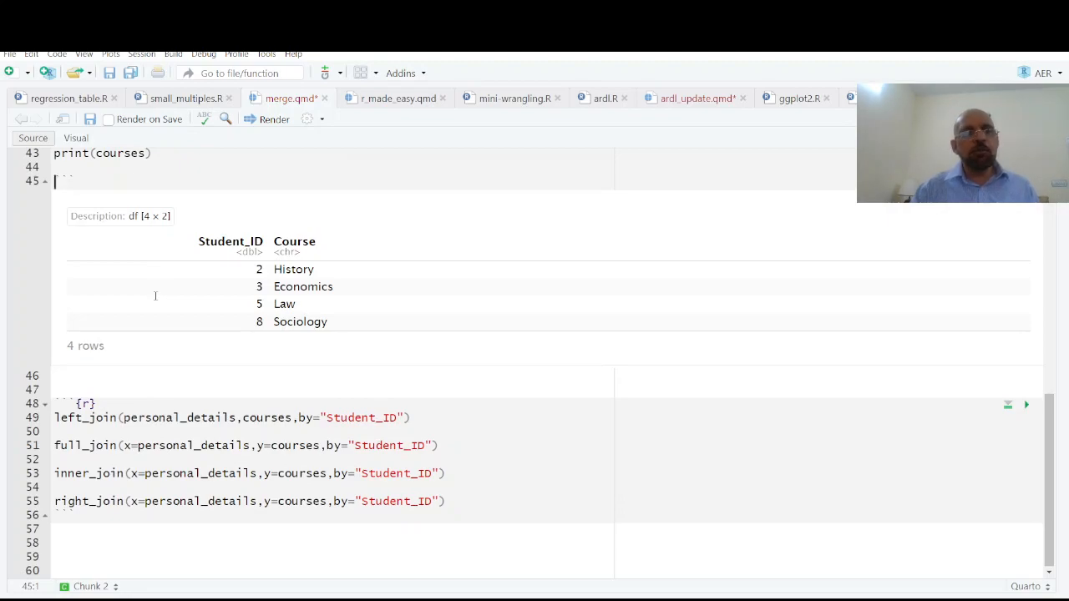
mouse_move(430, 420)
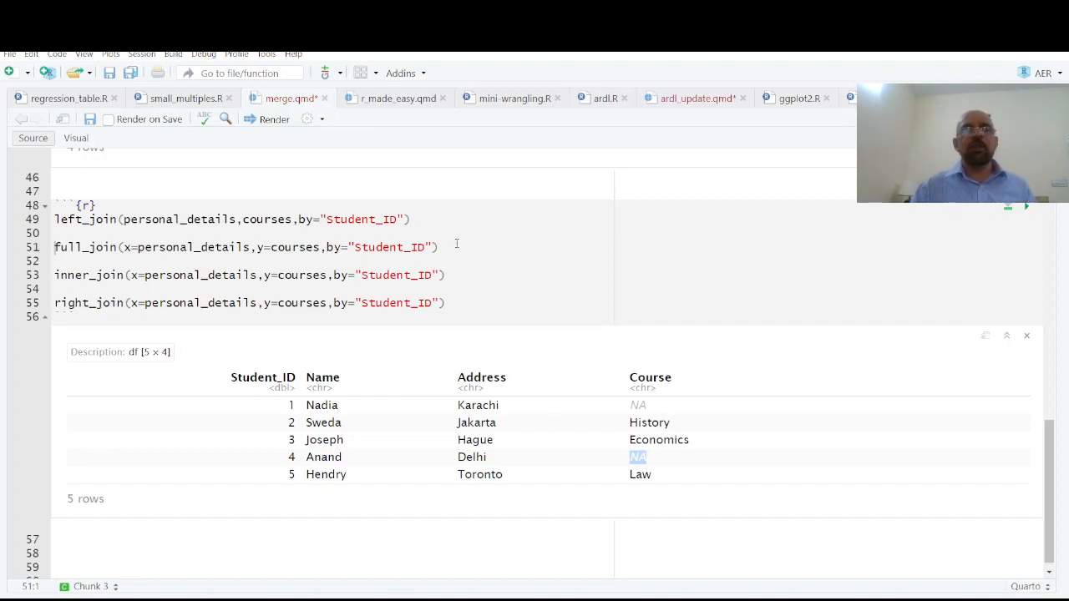
click(440, 247)
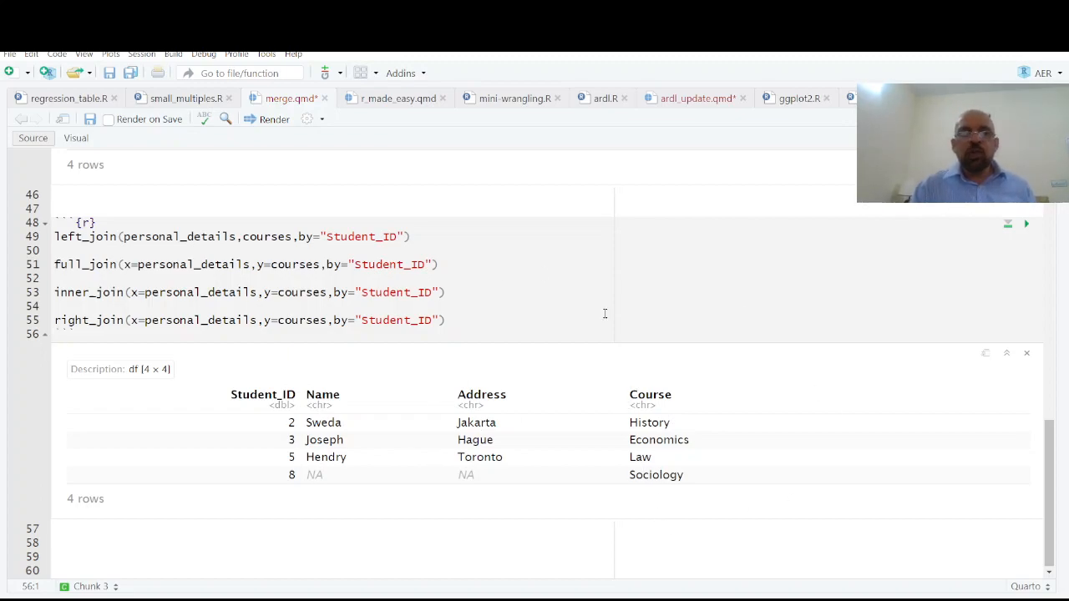
mouse_move(510, 471)
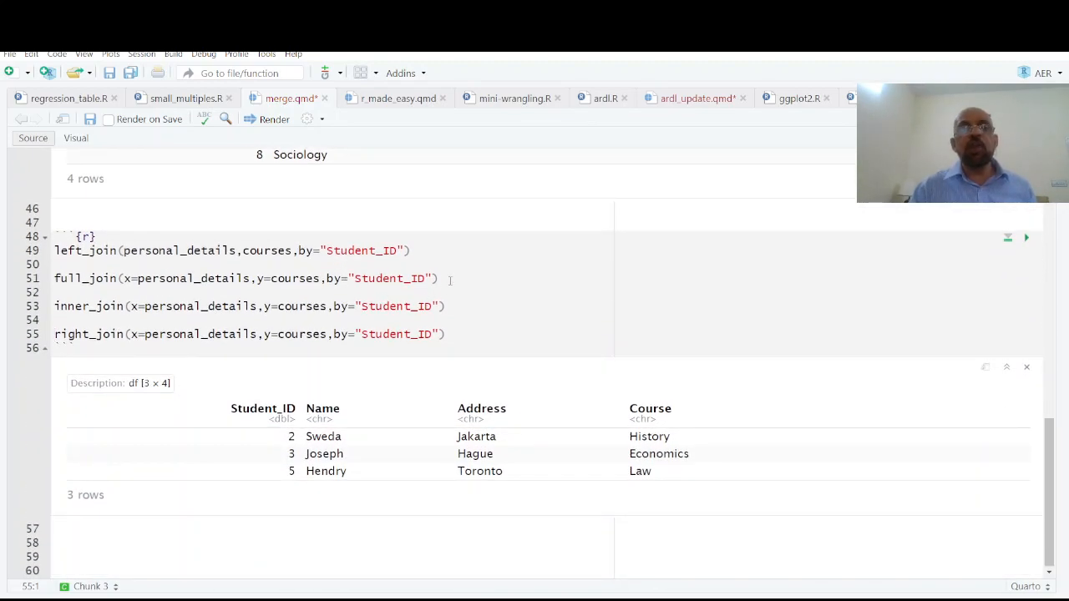
- View the full join output and highlight the NA course for student 1
click(440, 278)
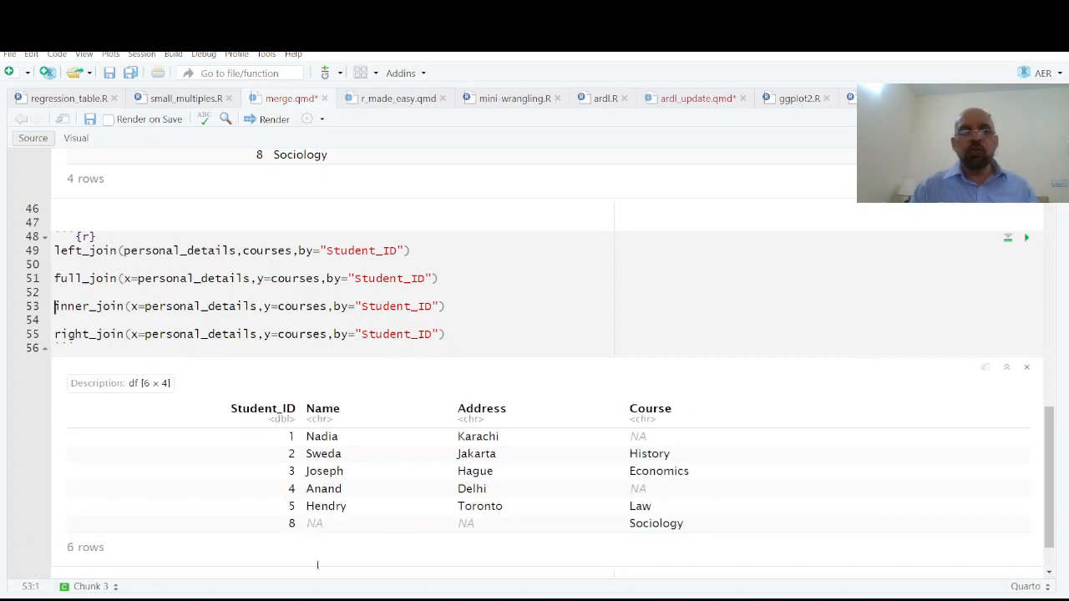
double_click(314, 524)
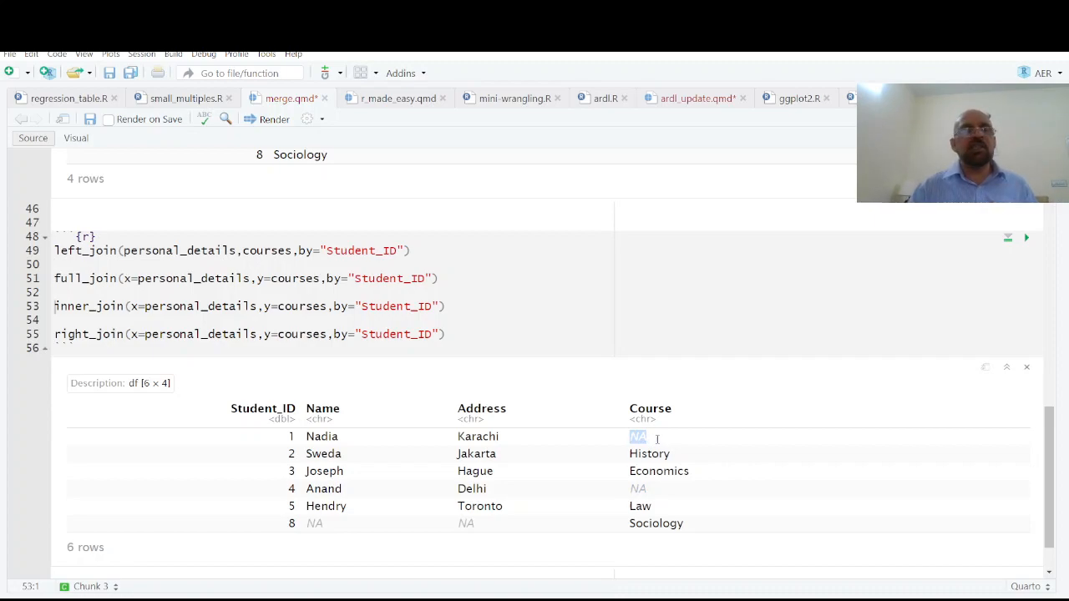
scroll(down, 3)
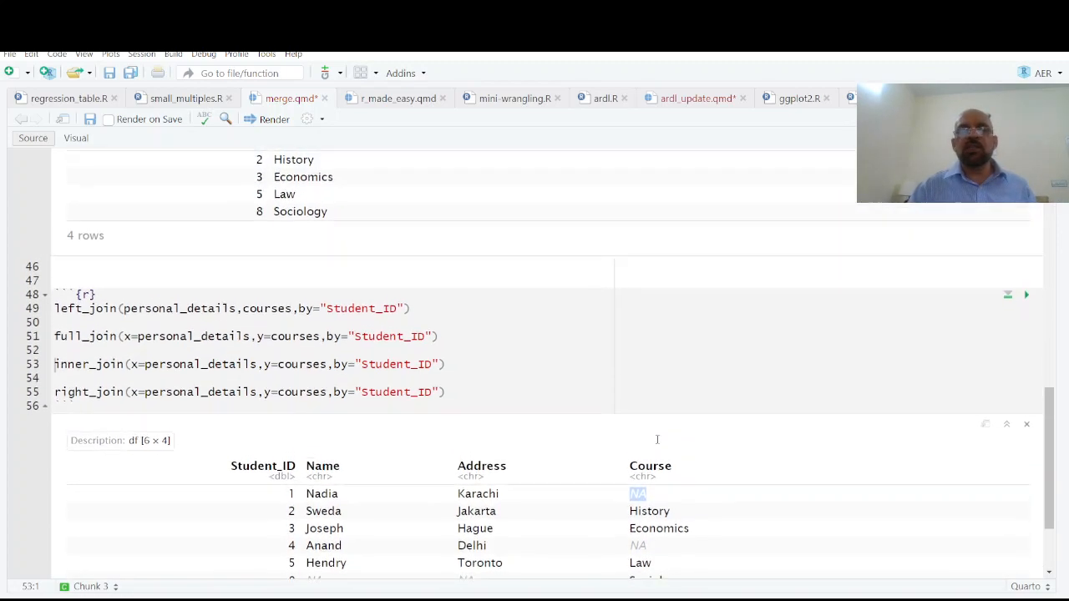